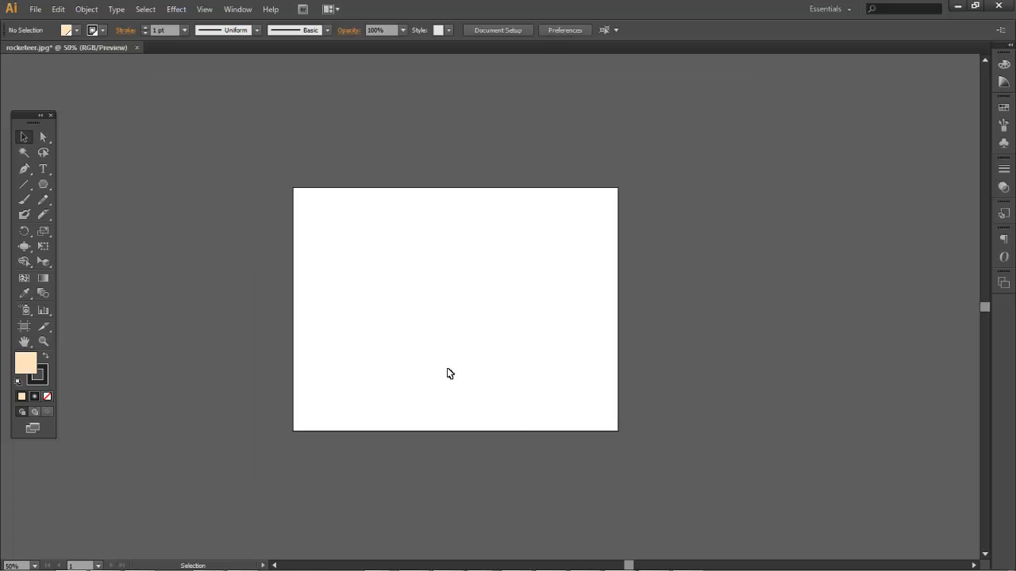
mouse_move(35, 10)
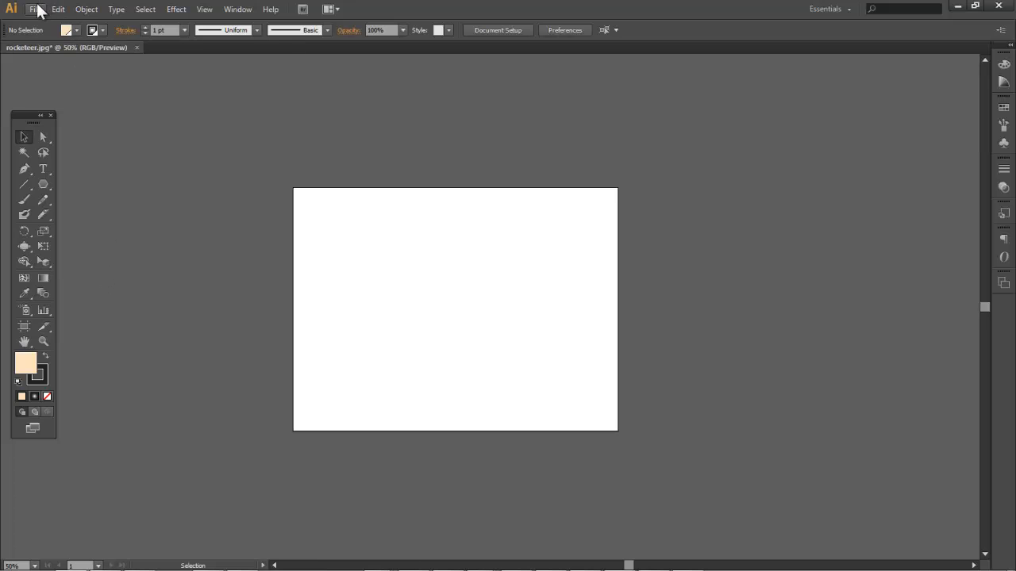
Step: Place gdgd.jpg from the projects > NorthWind folder via File > Place
click(35, 10)
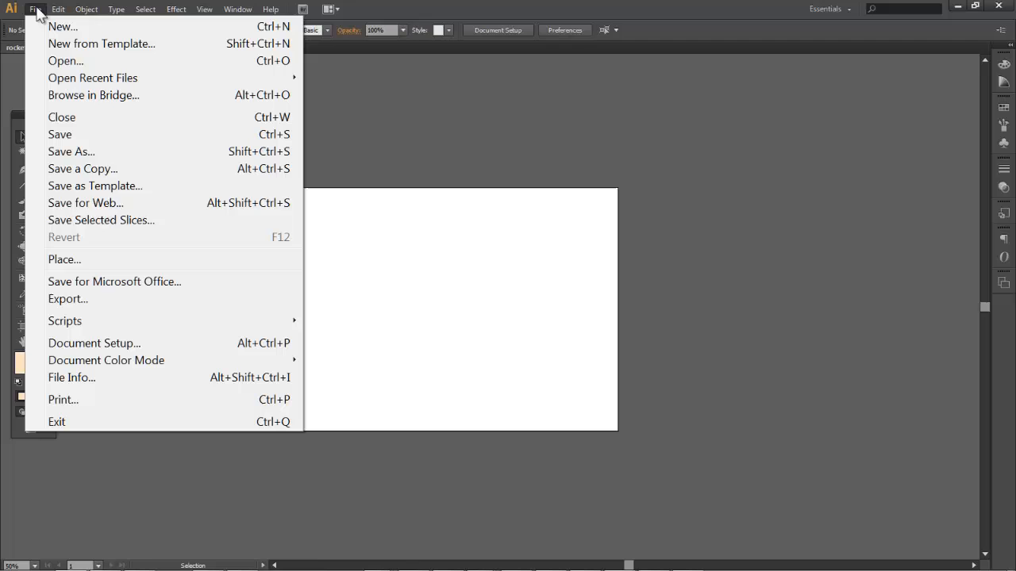
mouse_move(63, 260)
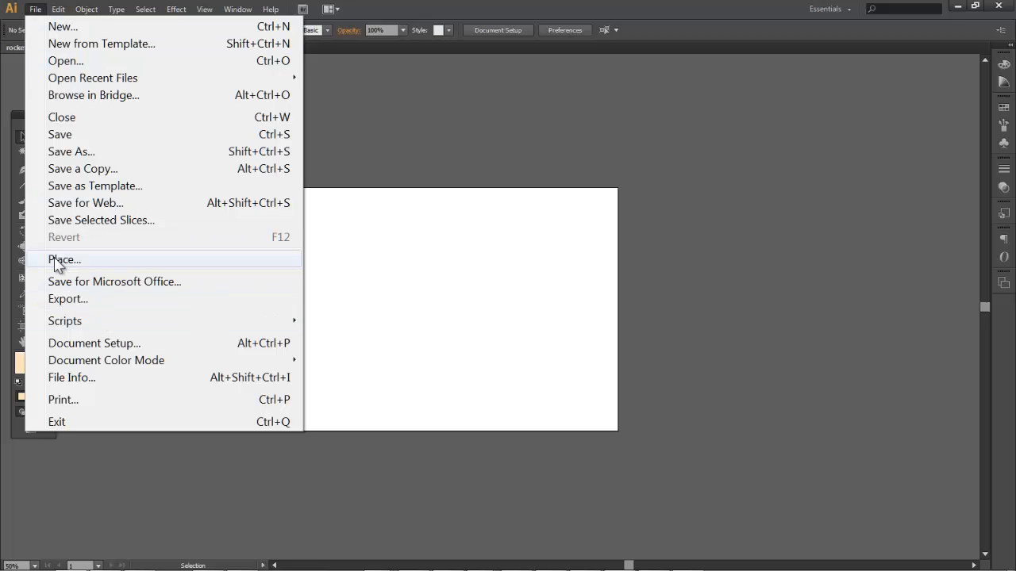
click(63, 260)
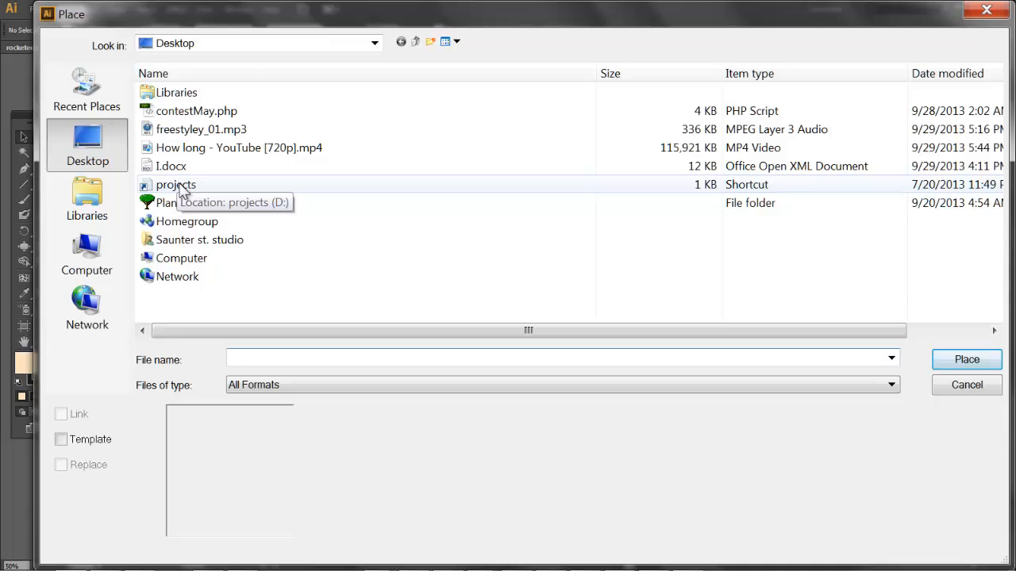
double_click(175, 184)
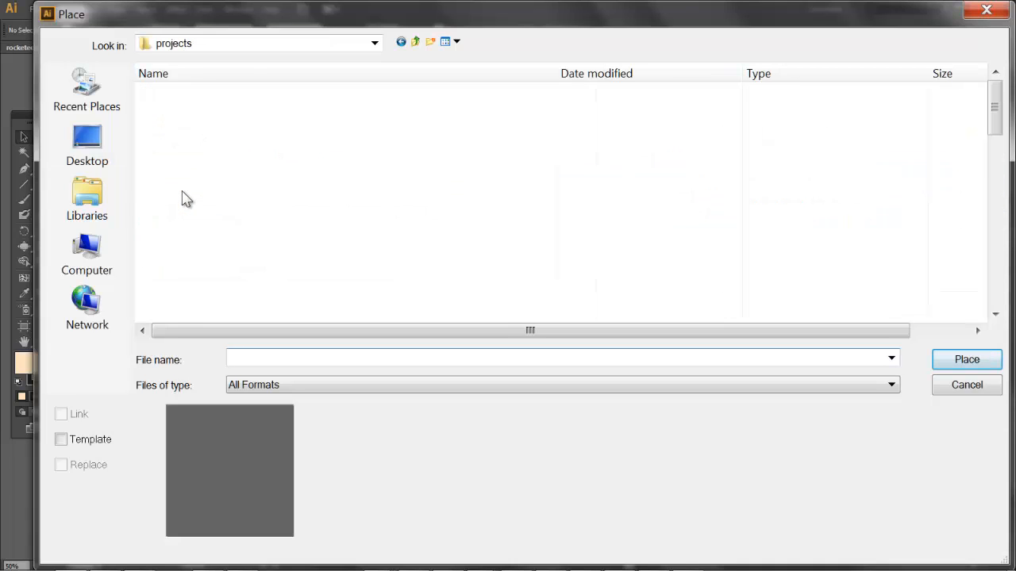
click(192, 167)
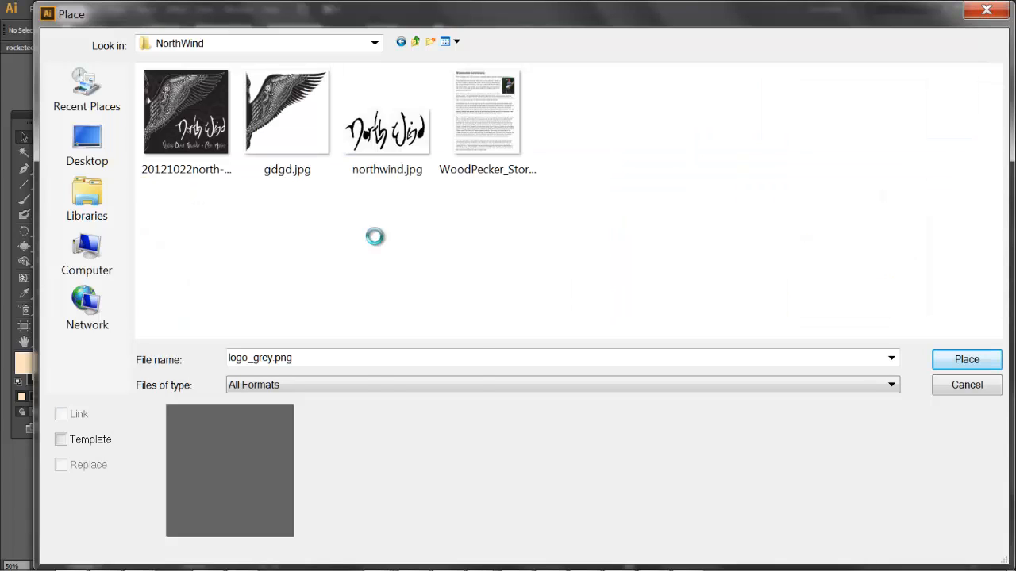
mouse_move(285, 111)
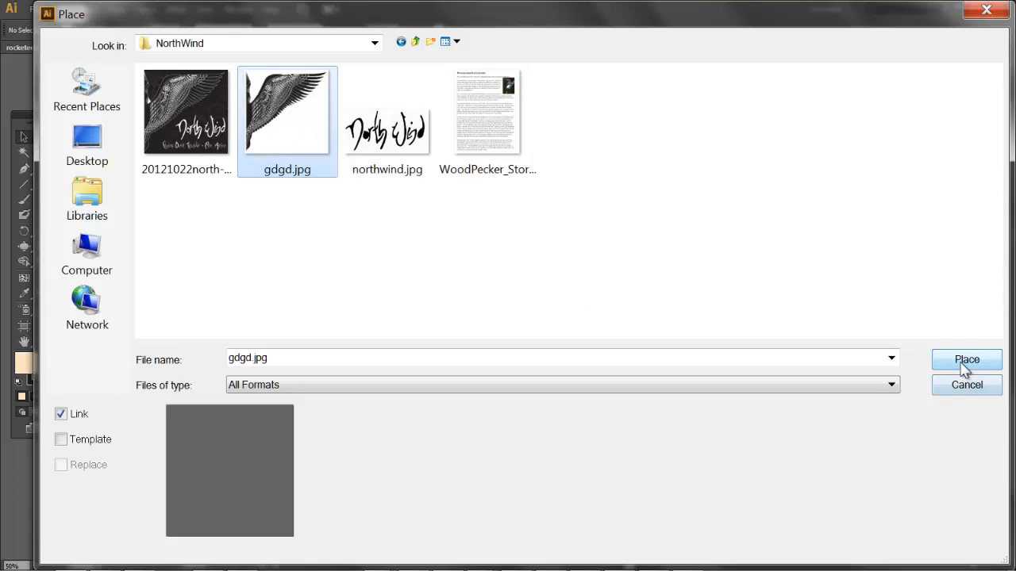
click(966, 359)
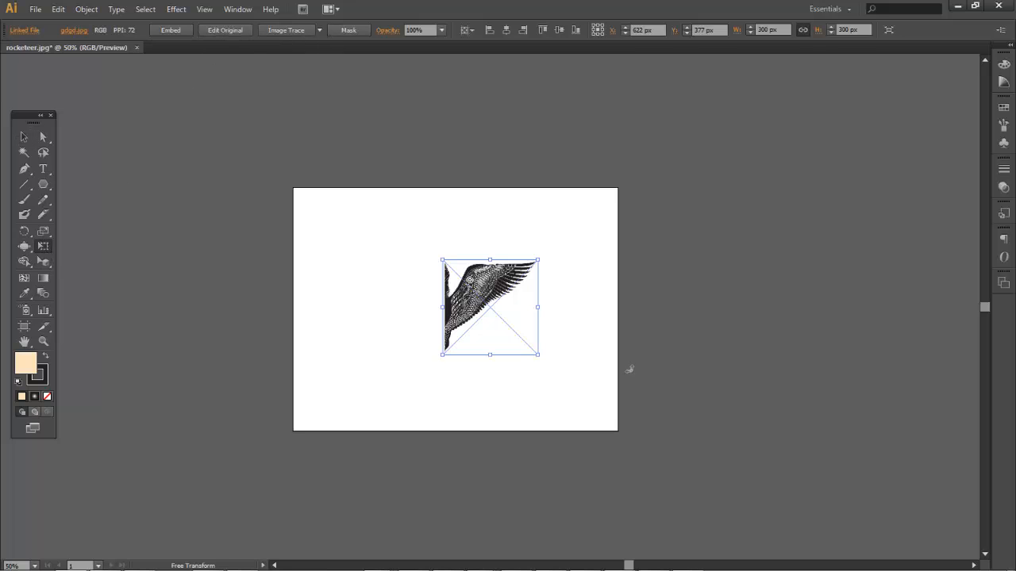
mouse_move(378, 317)
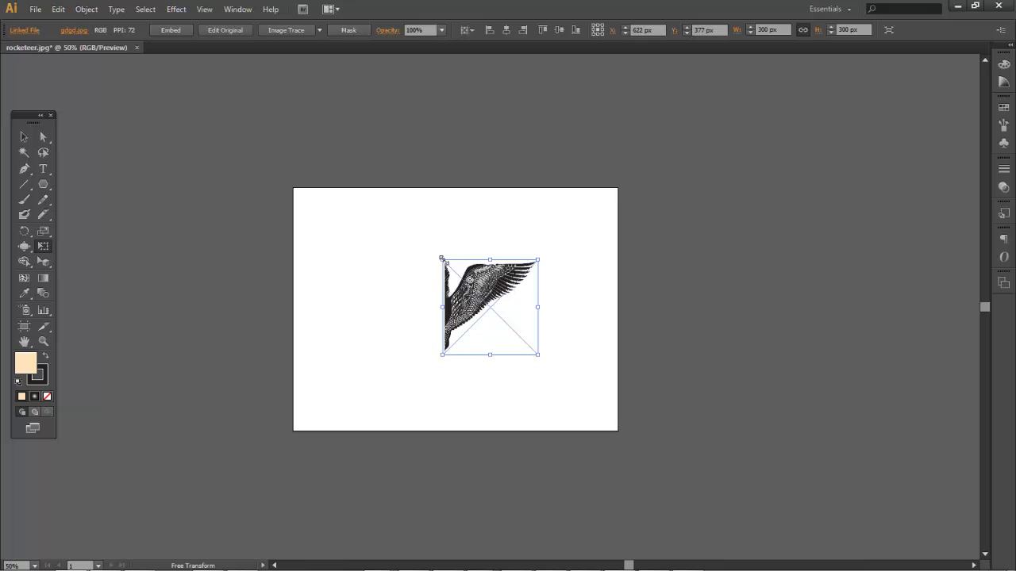
Step: Scale the placed wing image by its corner handles until it covers the whole artboard
drag(441, 260, 281, 184)
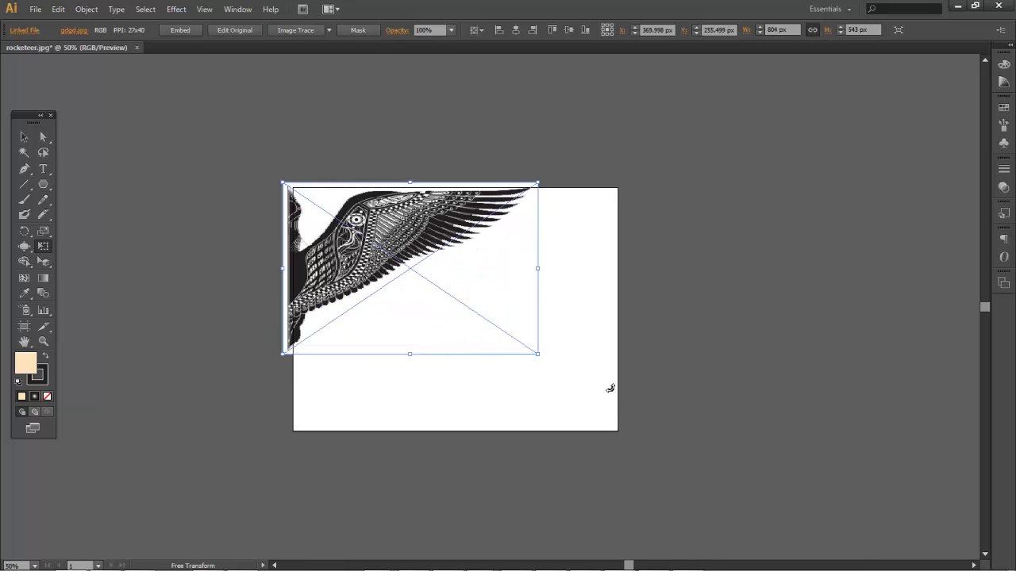
drag(536, 354, 635, 447)
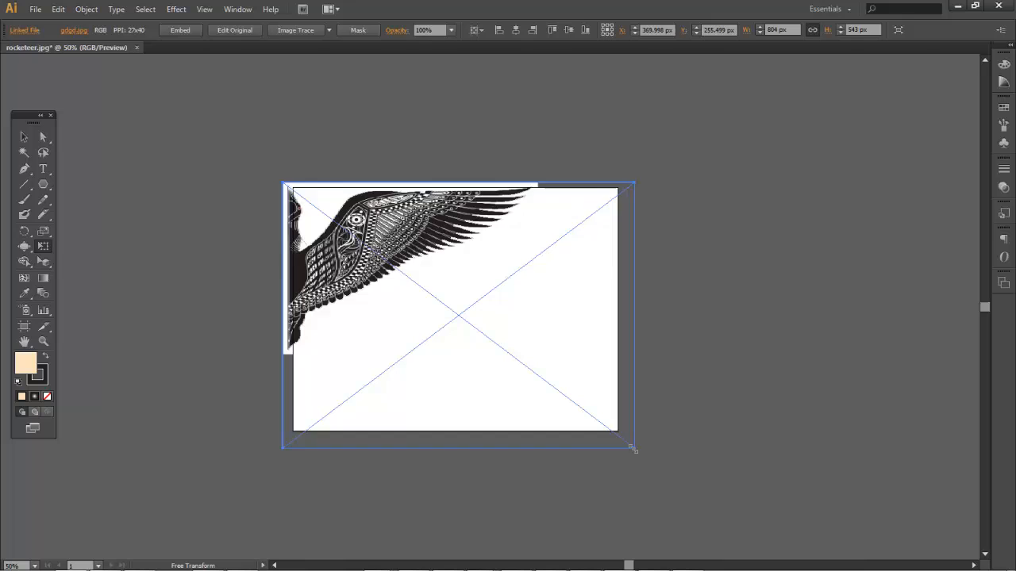
drag(633, 448, 597, 409)
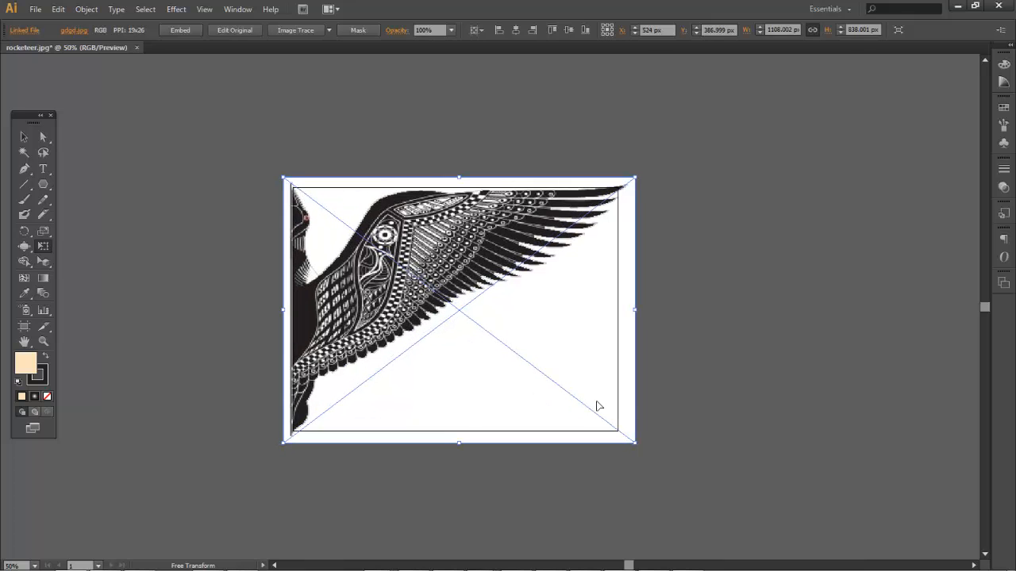
Step: Deselect and reselect the wing image with the Selection tool, ready for tracing
click(22, 137)
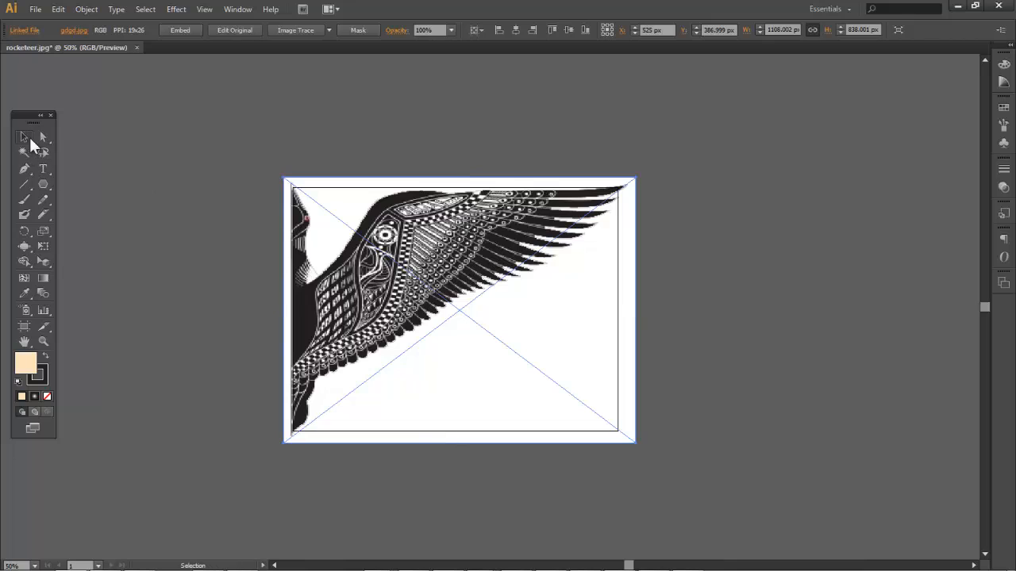
click(597, 286)
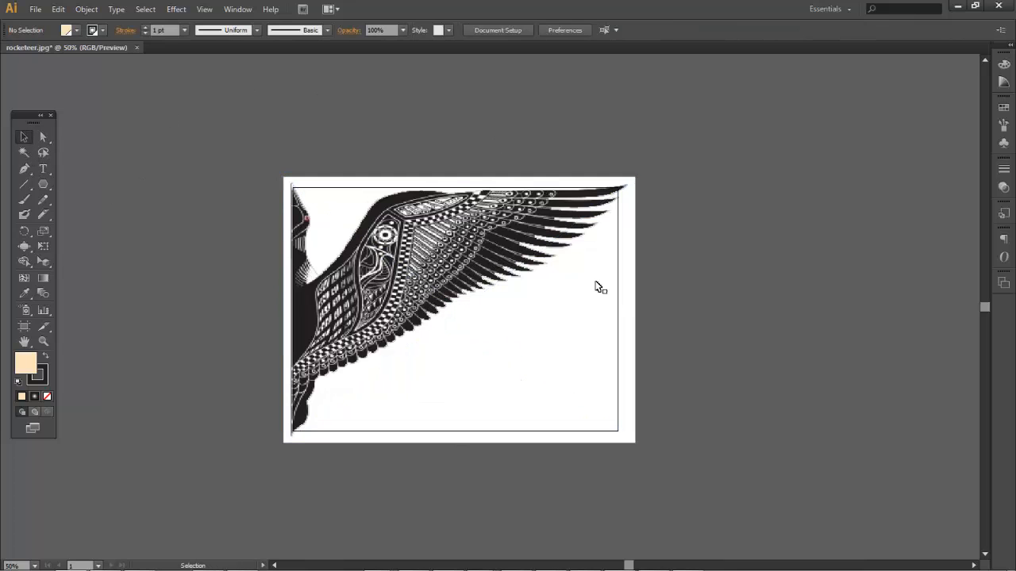
mouse_move(350, 238)
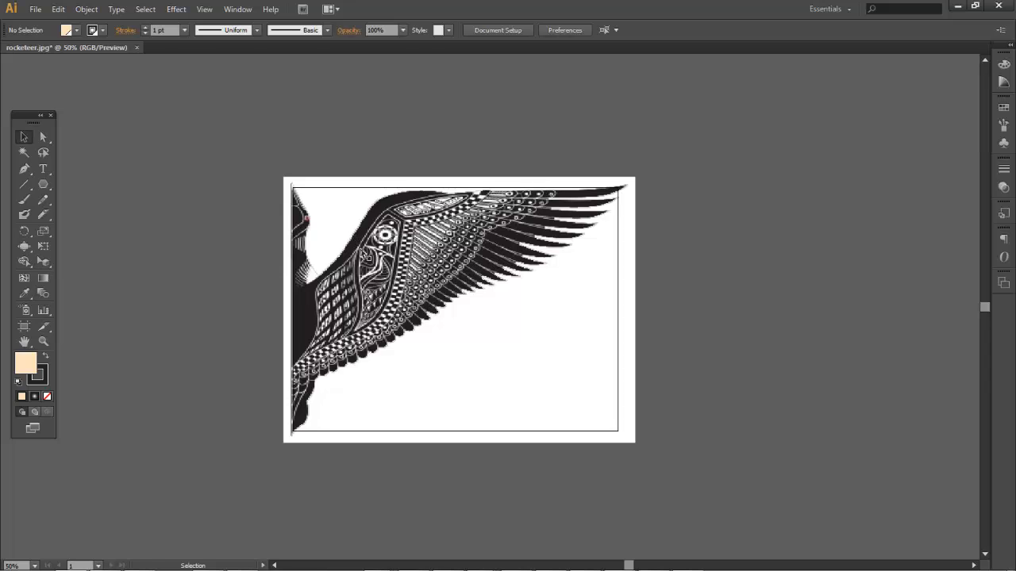
click(457, 310)
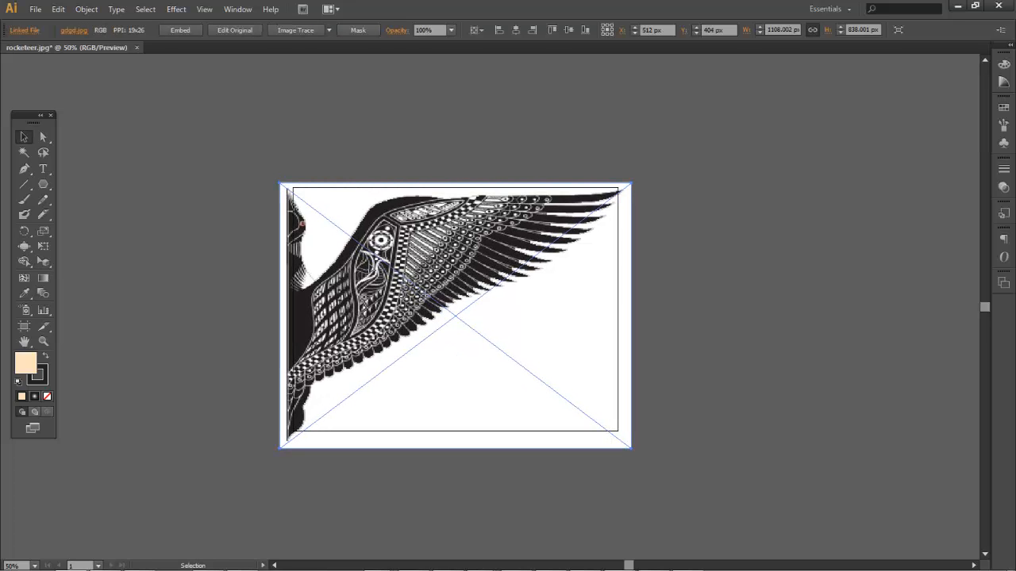
click(43, 137)
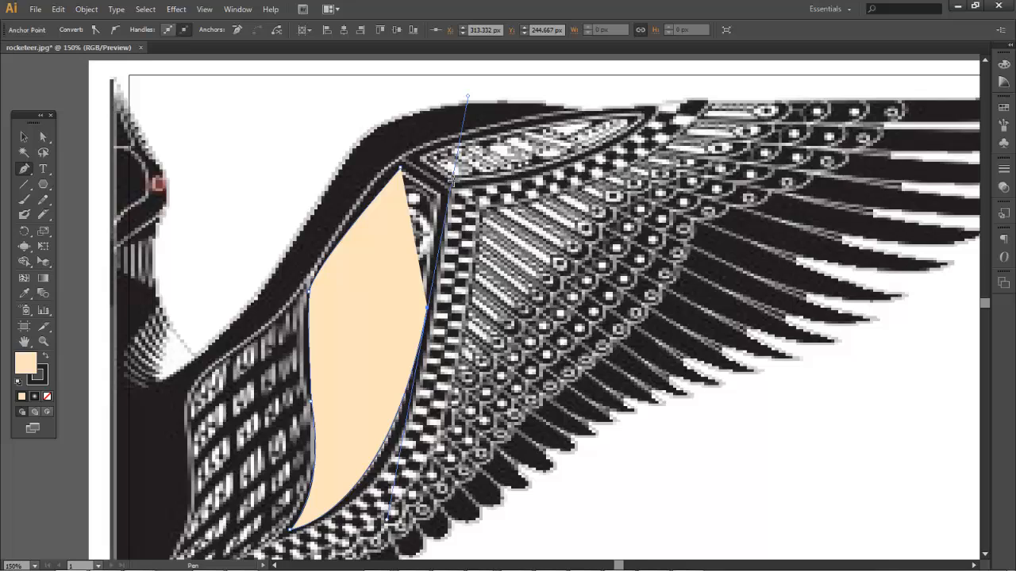
Step: Curve the pen path's edge along one inner feather section to close a peach-filled shape
drag(452, 178, 405, 167)
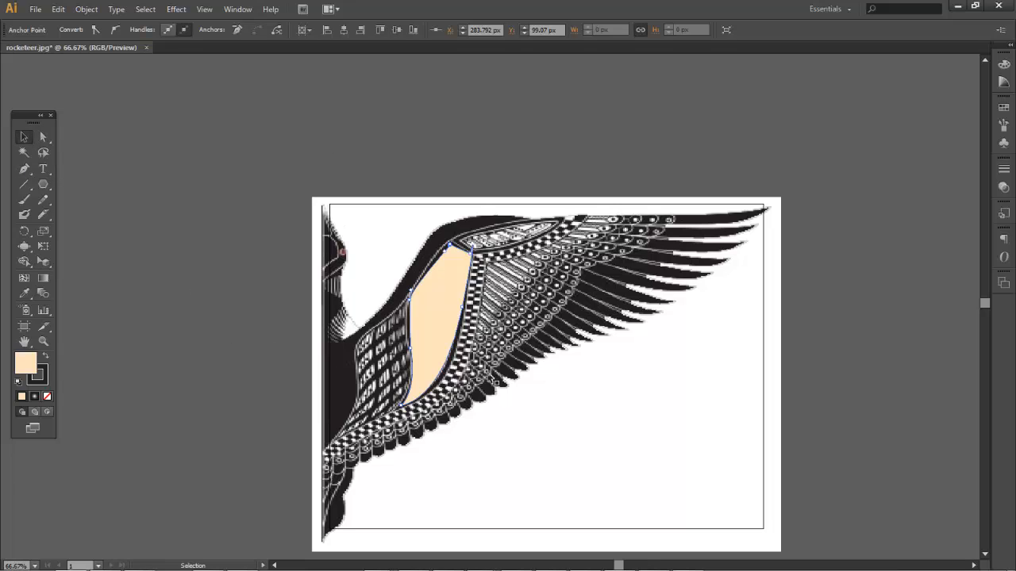
mouse_move(447, 315)
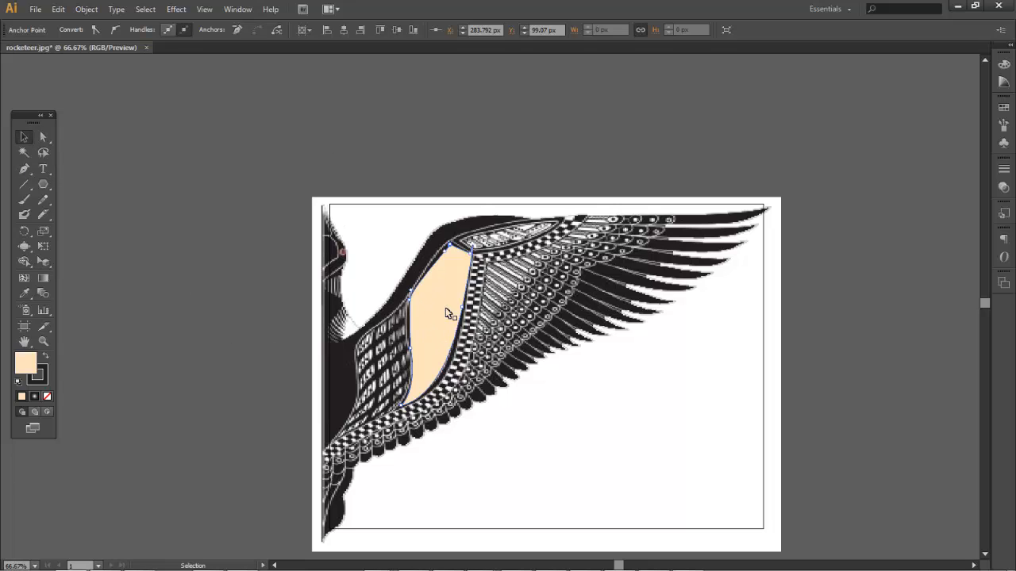
mouse_move(451, 296)
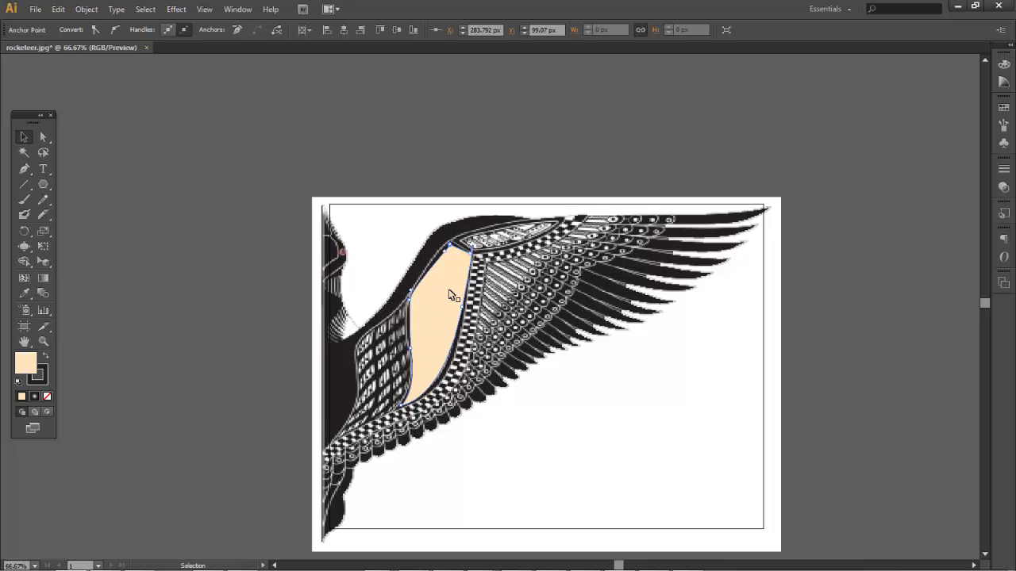
mouse_move(446, 332)
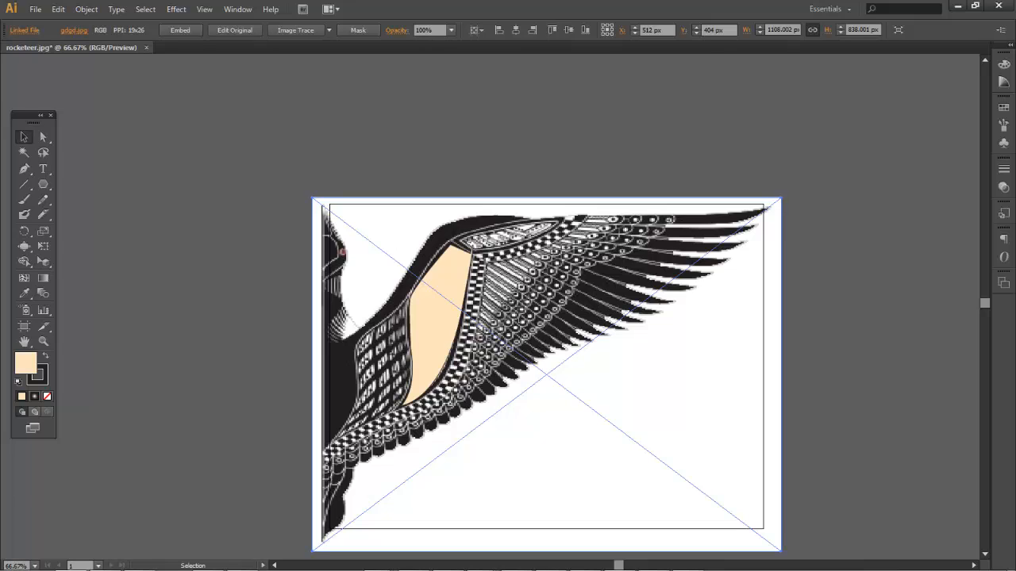
Step: Select the traced shape with the image and apply Make Clipping Mask
click(244, 316)
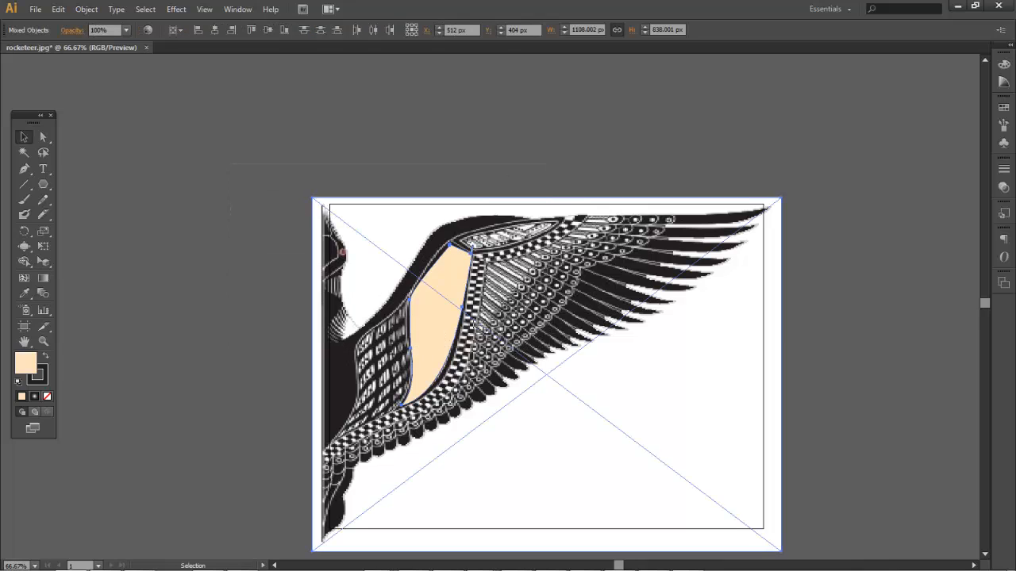
click(511, 183)
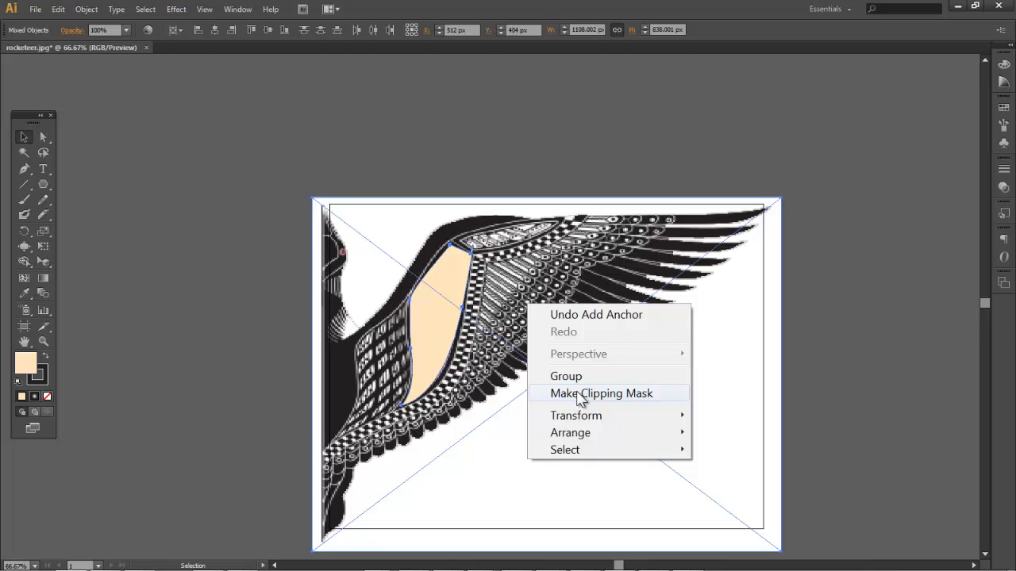
click(600, 394)
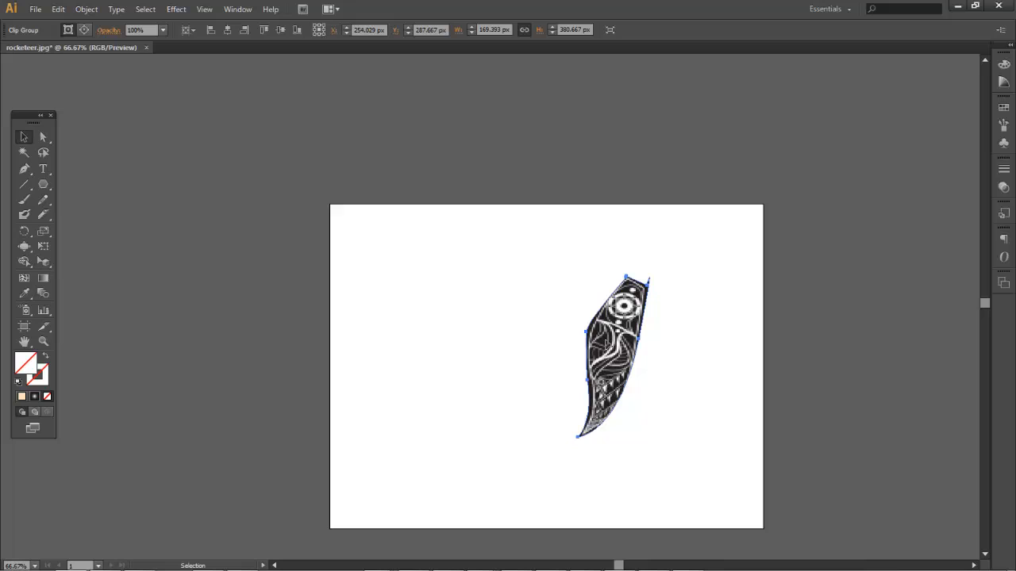
Step: Drag the clipped feather section up-left toward the artboard centre, nudging it slightly right
drag(619, 357, 515, 321)
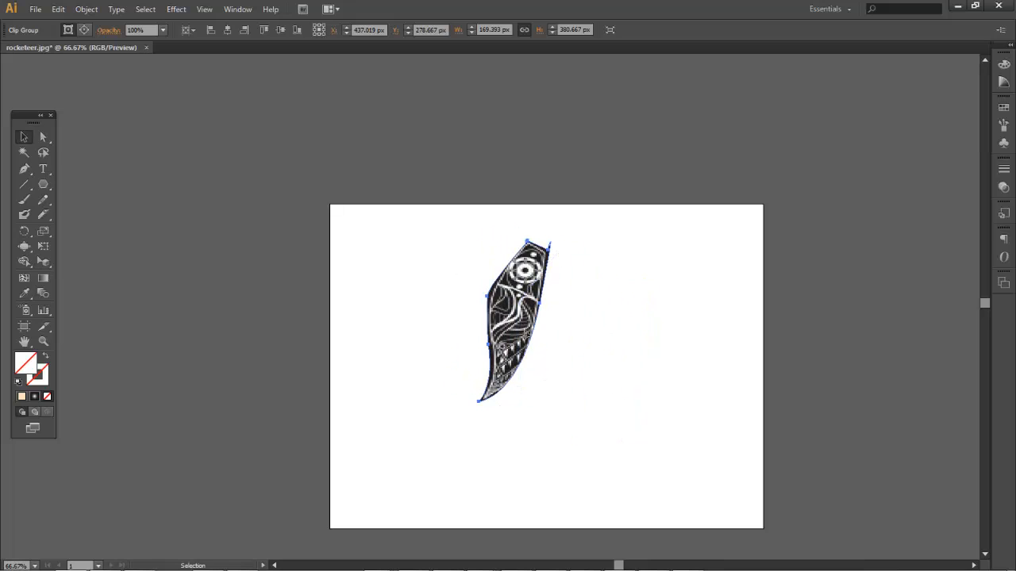
drag(515, 324, 527, 334)
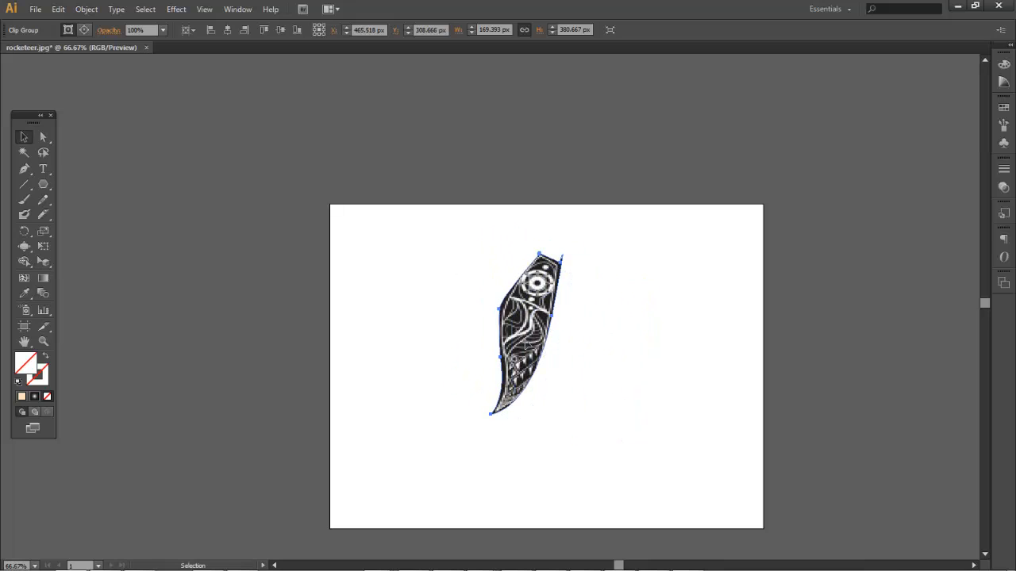